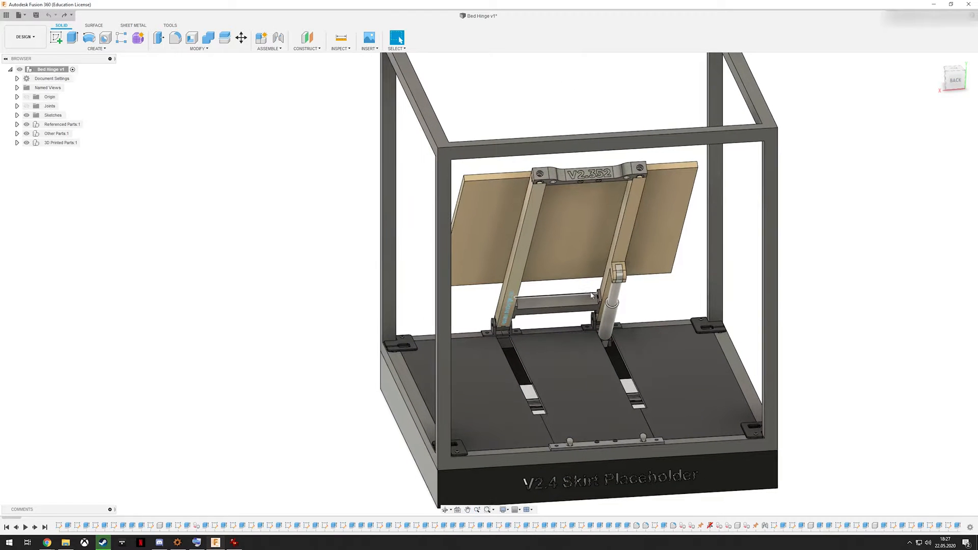
- Move the left split deck panel out of the frame, exposing the translucent middle panel
{"action": "left_click_drag", "start_coordinate": [592, 296], "coordinate": [629, 324]}
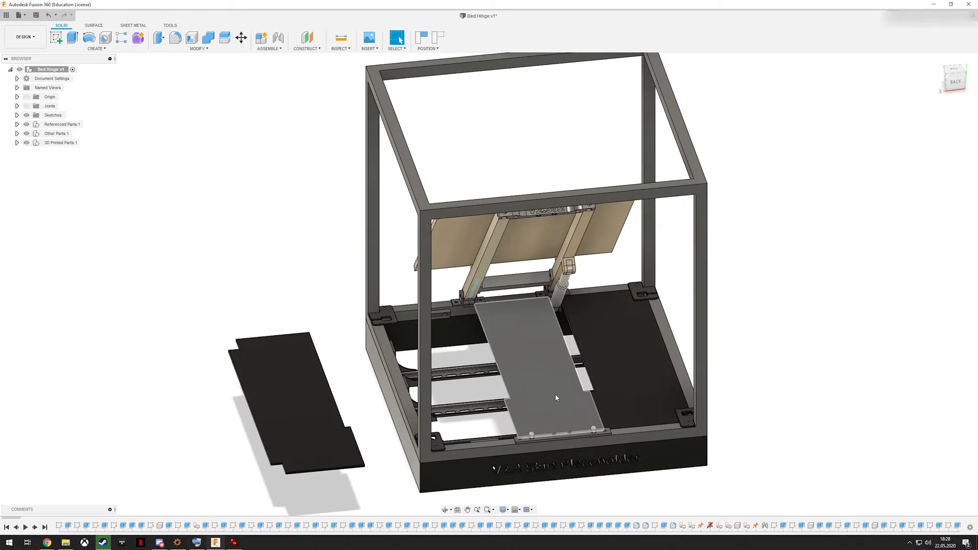
{"action": "left_click_drag", "start_coordinate": [556, 398], "coordinate": [491, 419]}
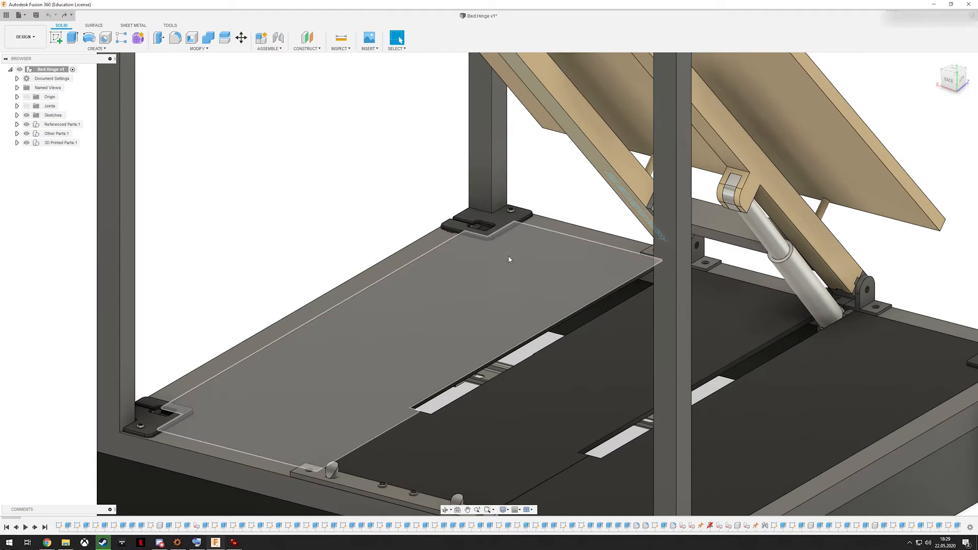
{"action": "mouse_move", "coordinate": [516, 318]}
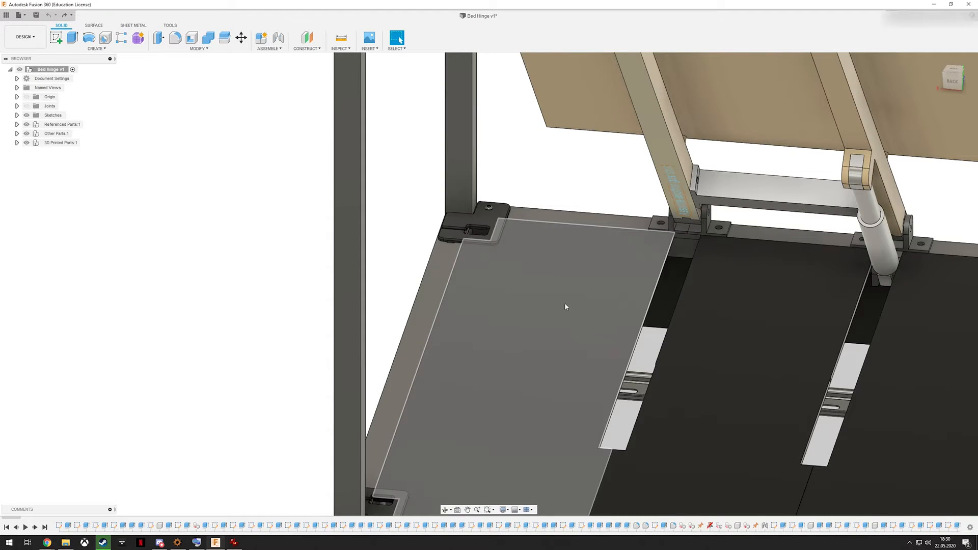
{"action": "mouse_move", "coordinate": [547, 338]}
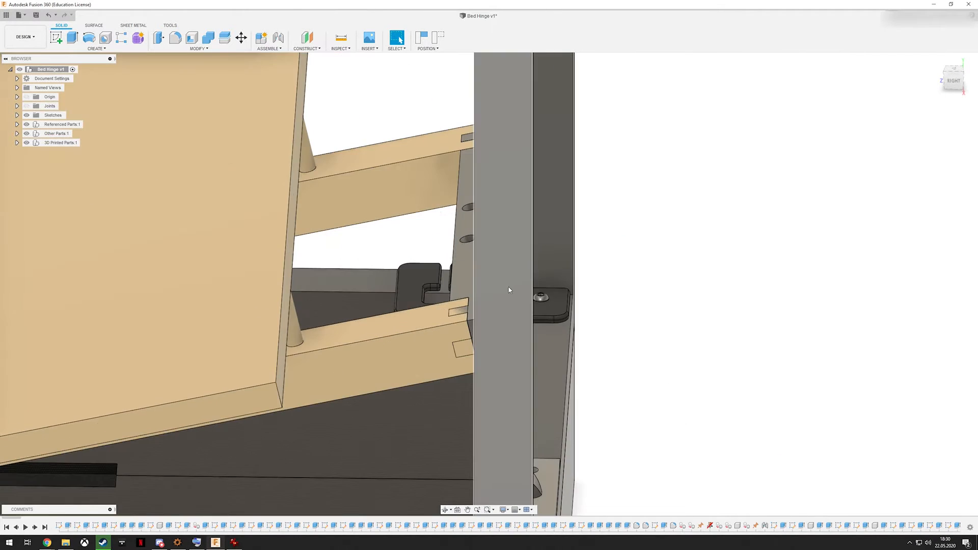
{"action": "left_click_drag", "start_coordinate": [509, 289], "coordinate": [335, 274]}
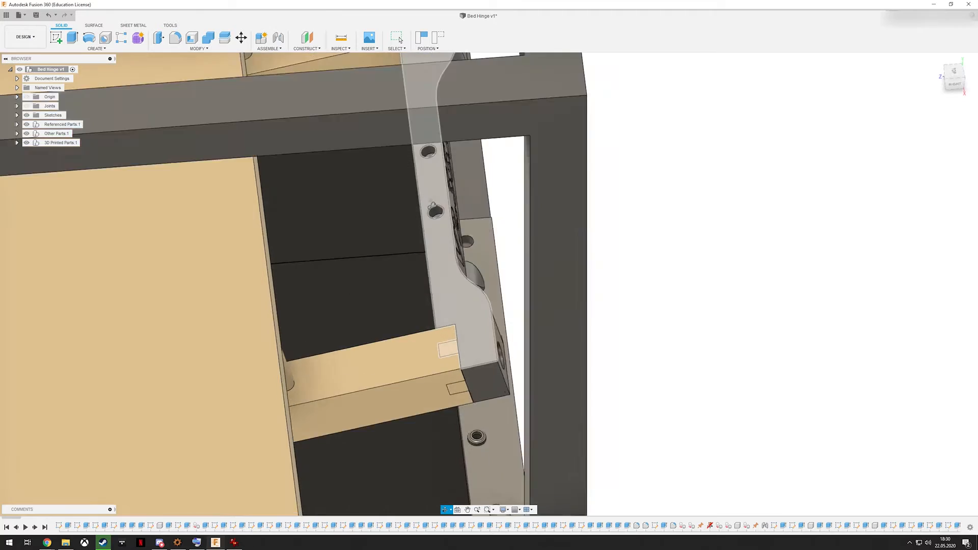
{"action": "left_click_drag", "start_coordinate": [437, 250], "coordinate": [408, 217]}
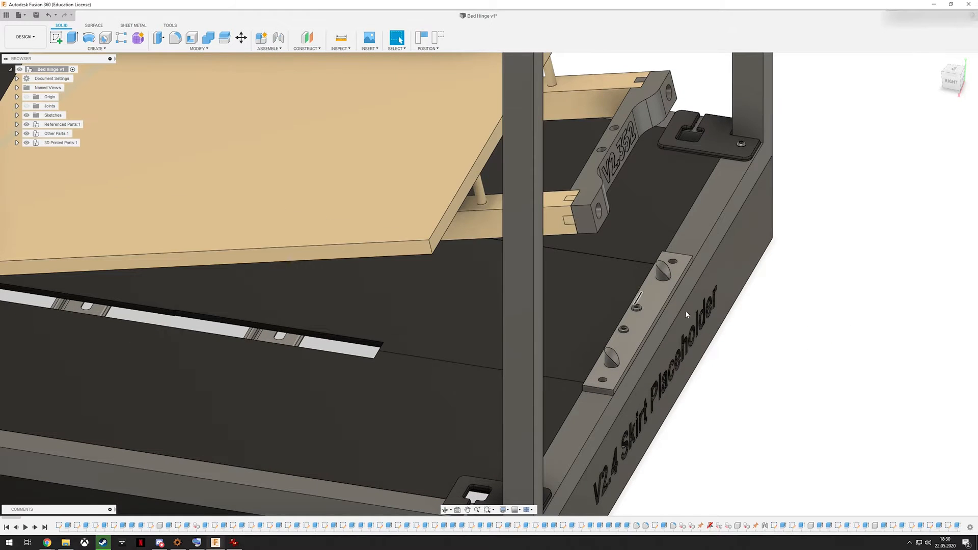
{"action": "mouse_move", "coordinate": [784, 320]}
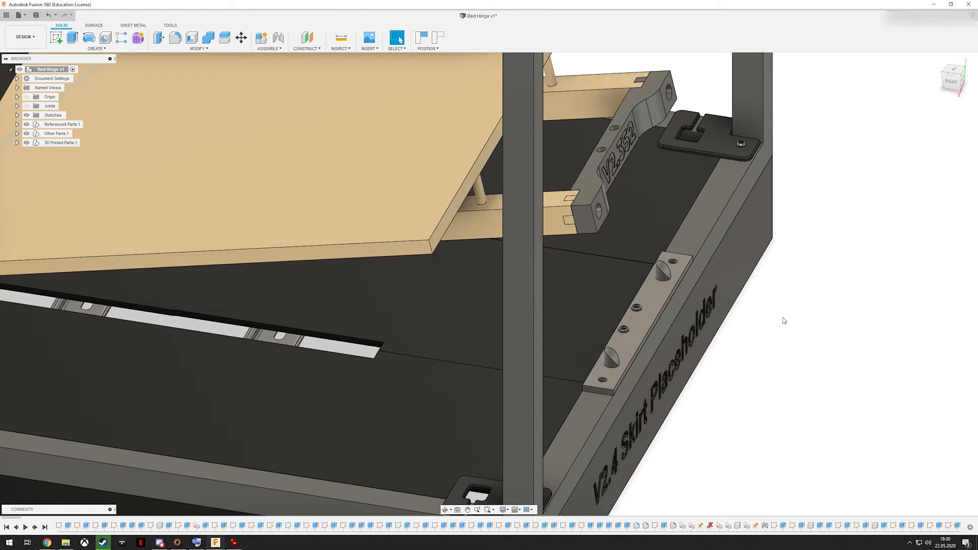
{"action": "mouse_move", "coordinate": [709, 300]}
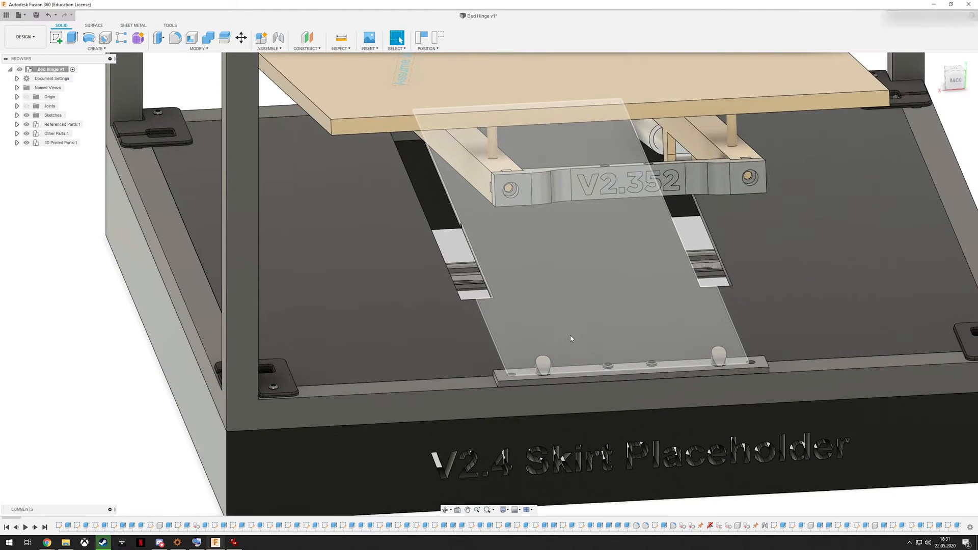
{"action": "left_click_drag", "start_coordinate": [570, 338], "coordinate": [721, 226]}
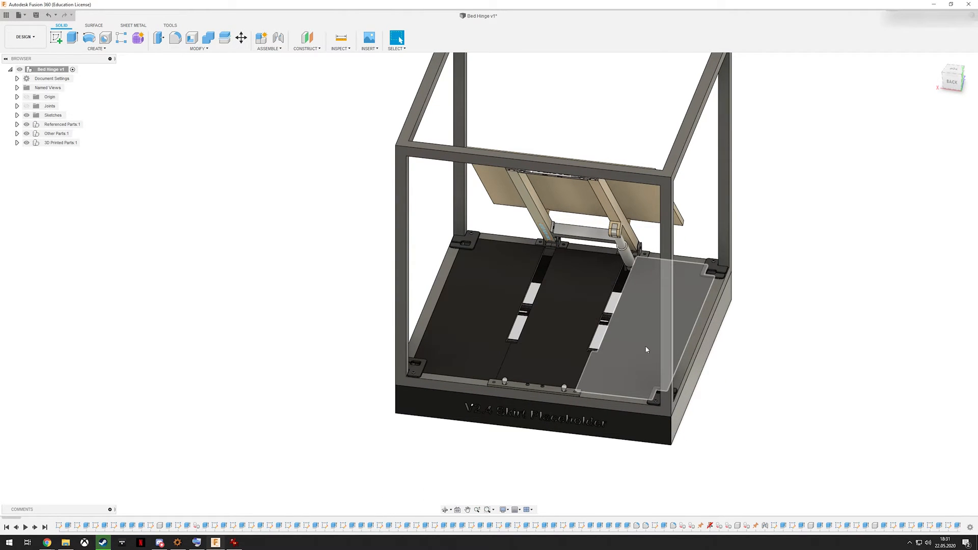
{"action": "mouse_move", "coordinate": [627, 361]}
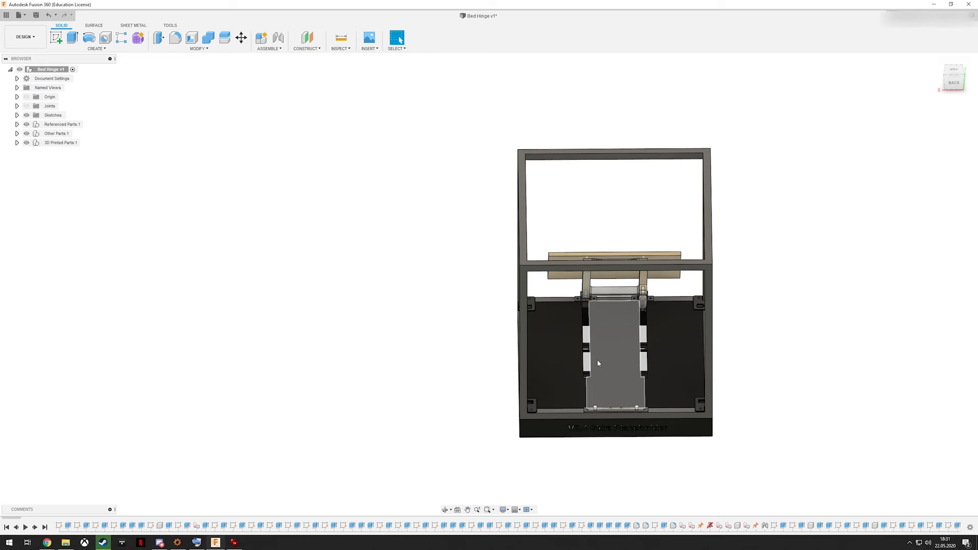
{"action": "left_click_drag", "start_coordinate": [598, 362], "coordinate": [812, 344]}
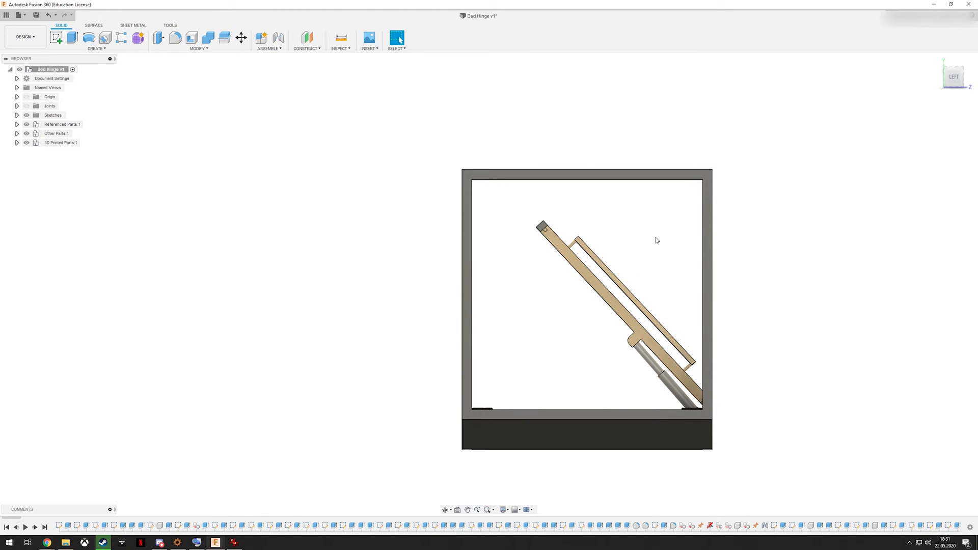
{"action": "mouse_move", "coordinate": [652, 243]}
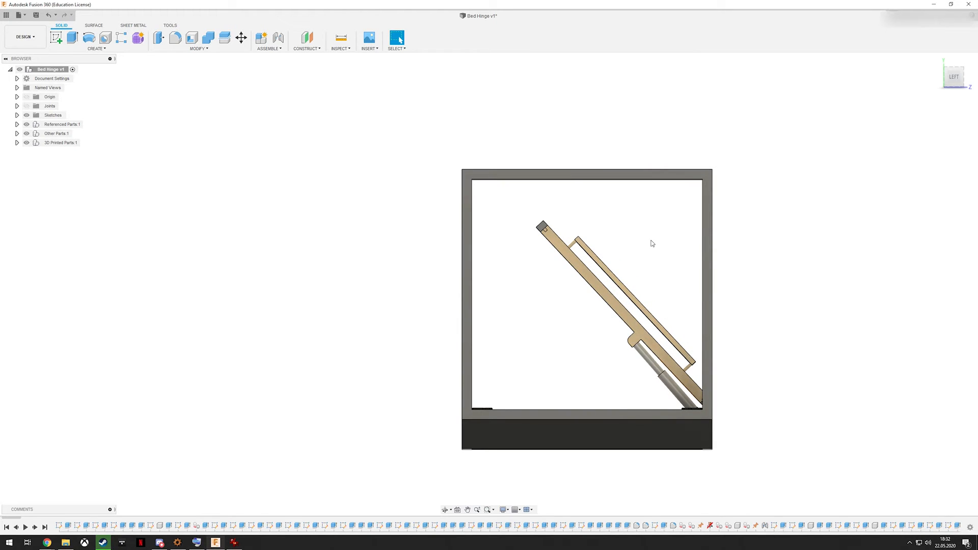
{"action": "mouse_move", "coordinate": [661, 246]}
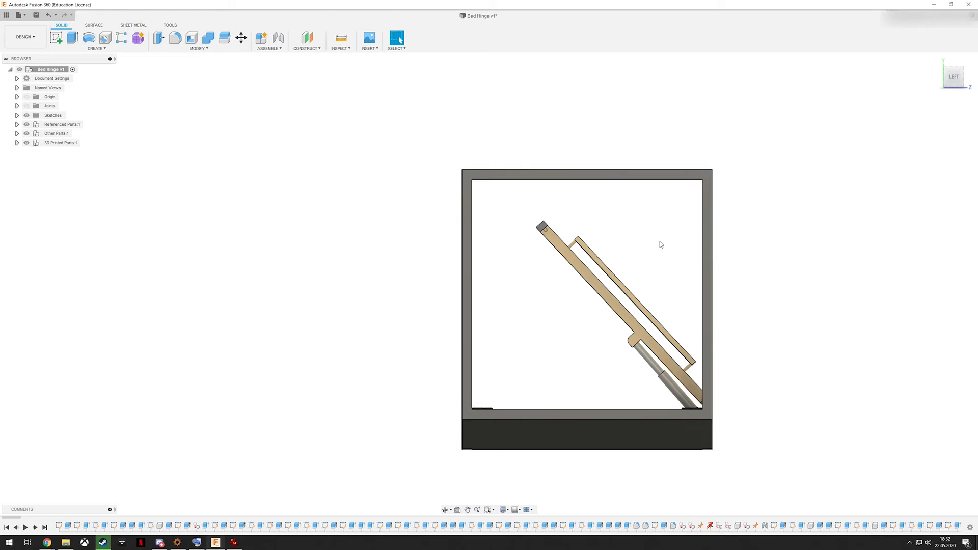
{"action": "mouse_move", "coordinate": [689, 243]}
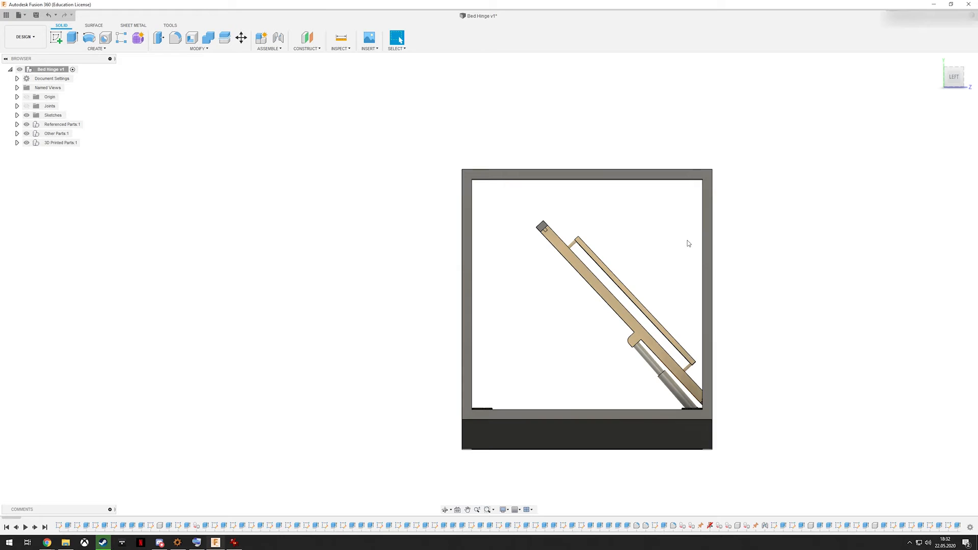
{"action": "mouse_move", "coordinate": [659, 249]}
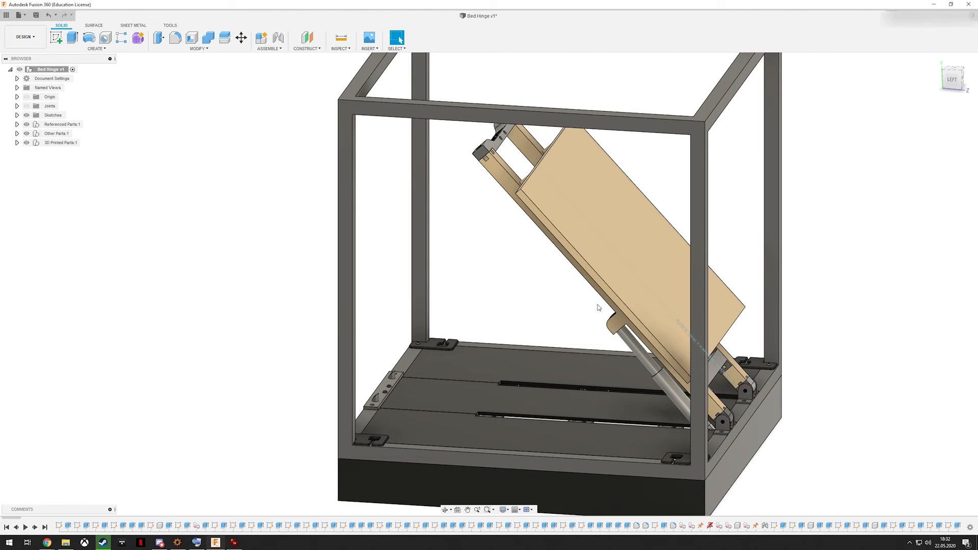
{"action": "mouse_move", "coordinate": [572, 318]}
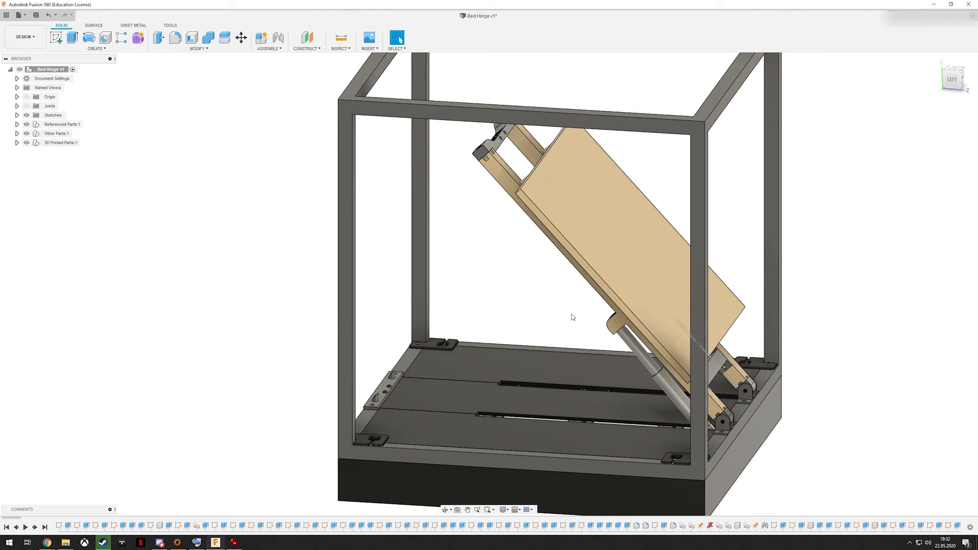
{"action": "mouse_move", "coordinate": [510, 252]}
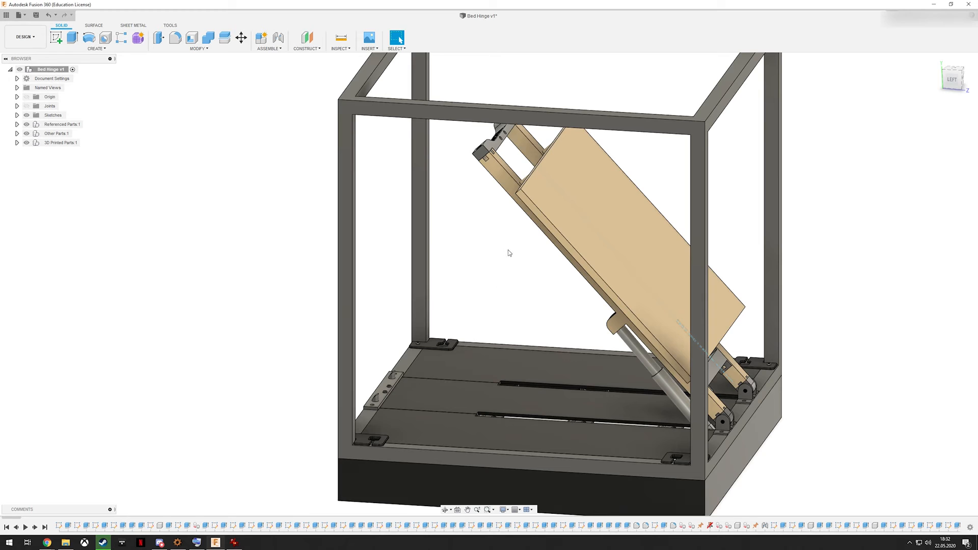